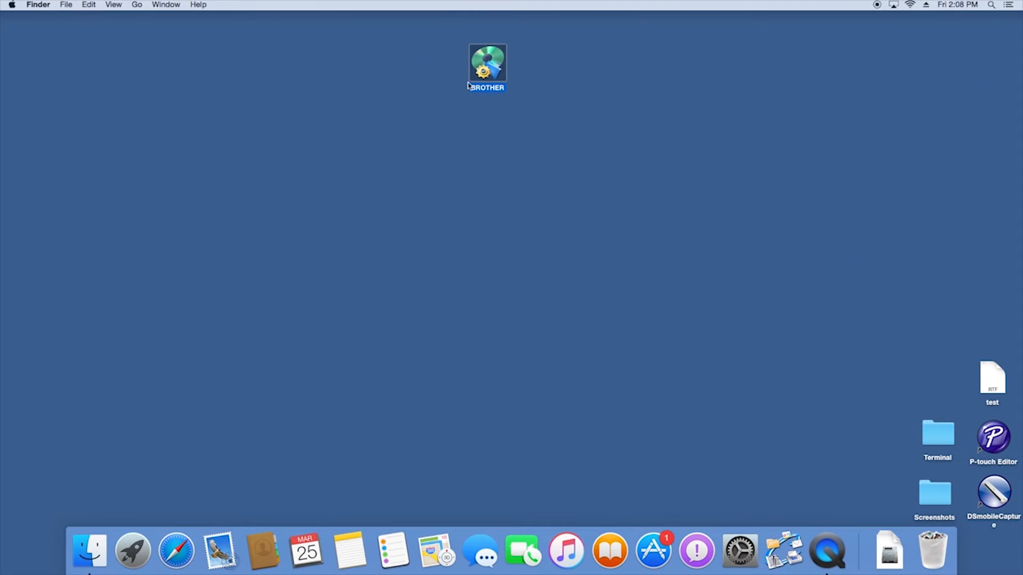
# Mount the BROTHER disk and launch StartHereOSX, approving the downloaded-app warning
pyautogui.doubleClick(487, 58)
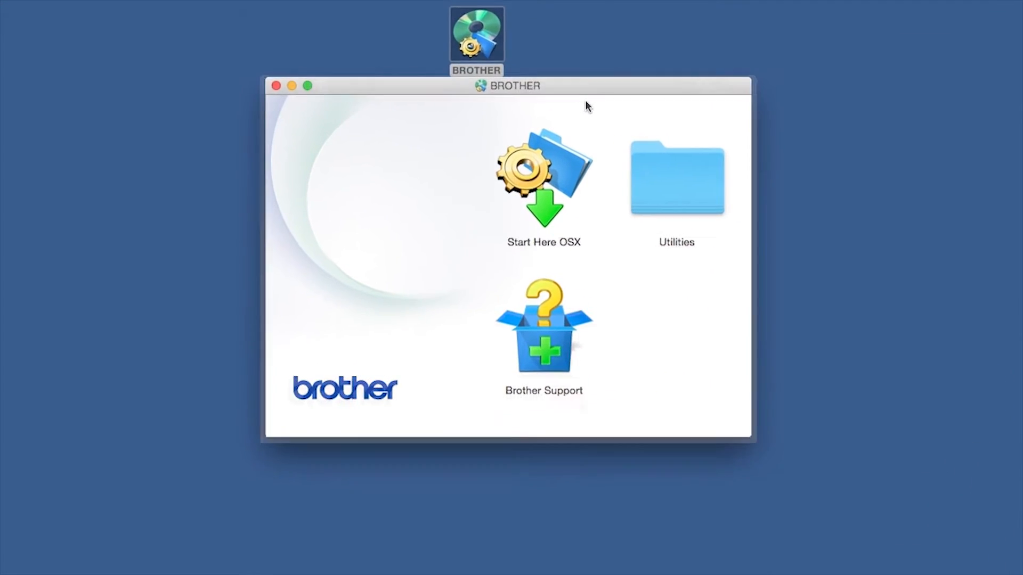
pyautogui.click(544, 181)
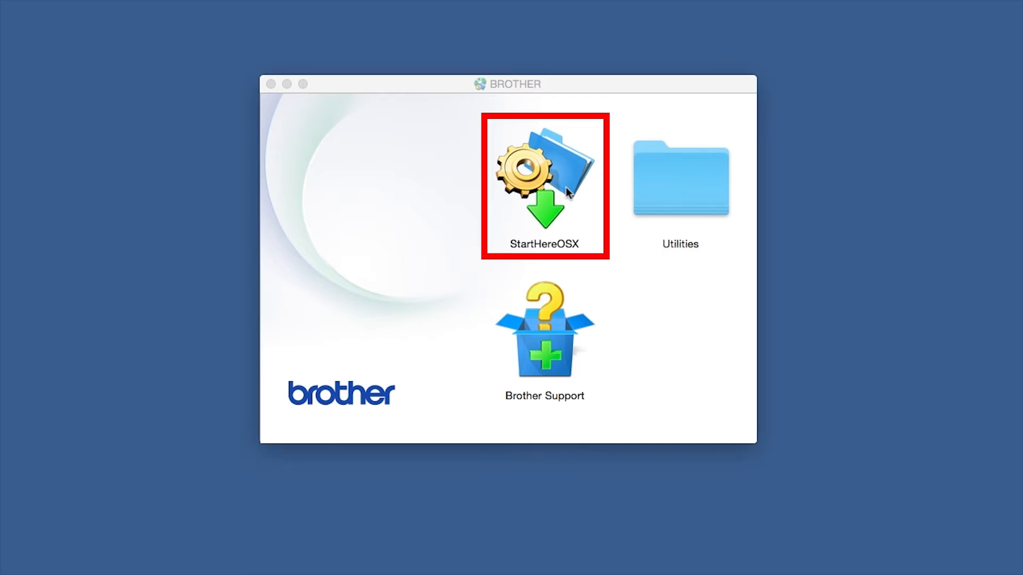
pyautogui.doubleClick(543, 176)
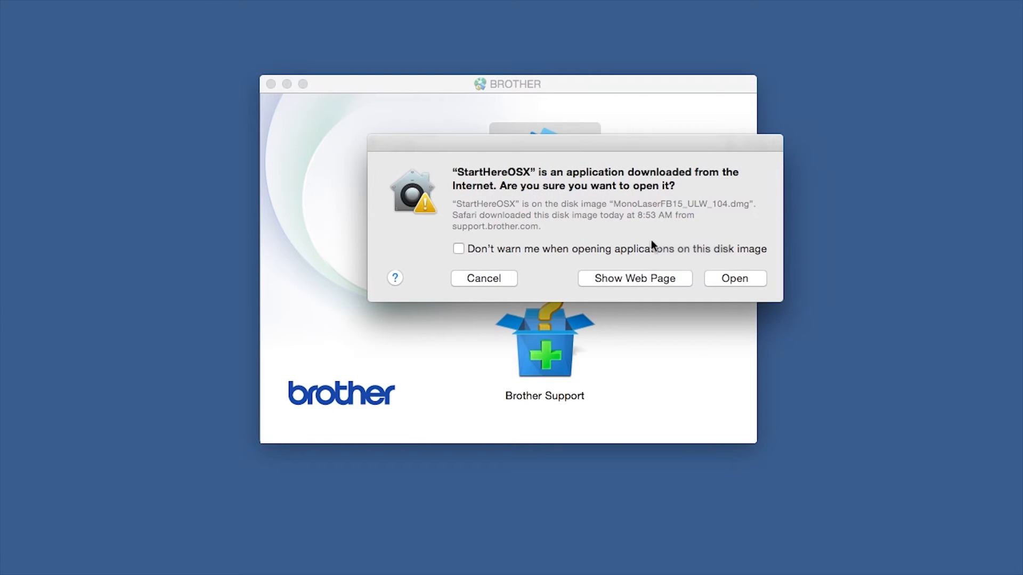
pyautogui.click(735, 279)
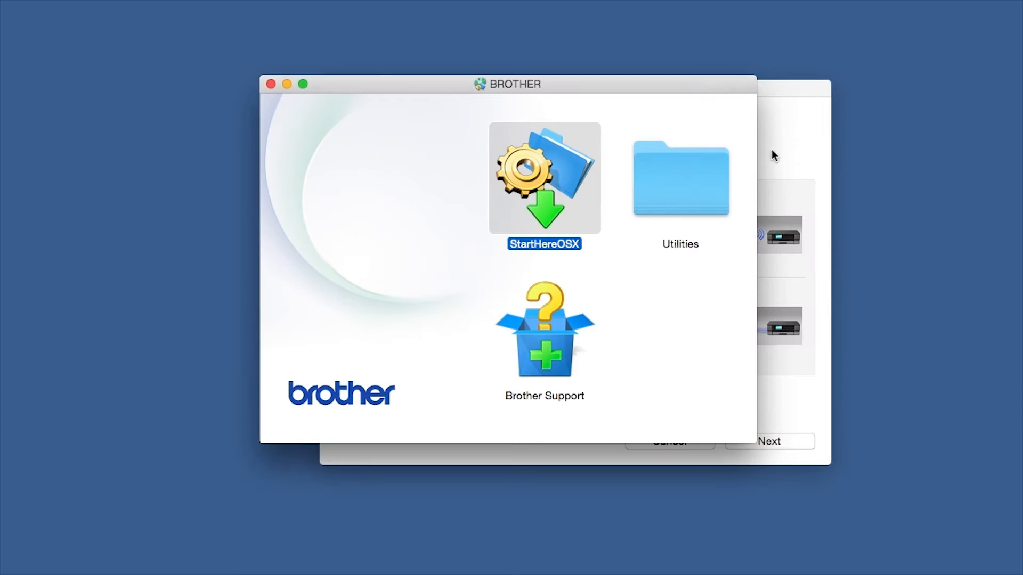
pyautogui.doubleClick(537, 179)
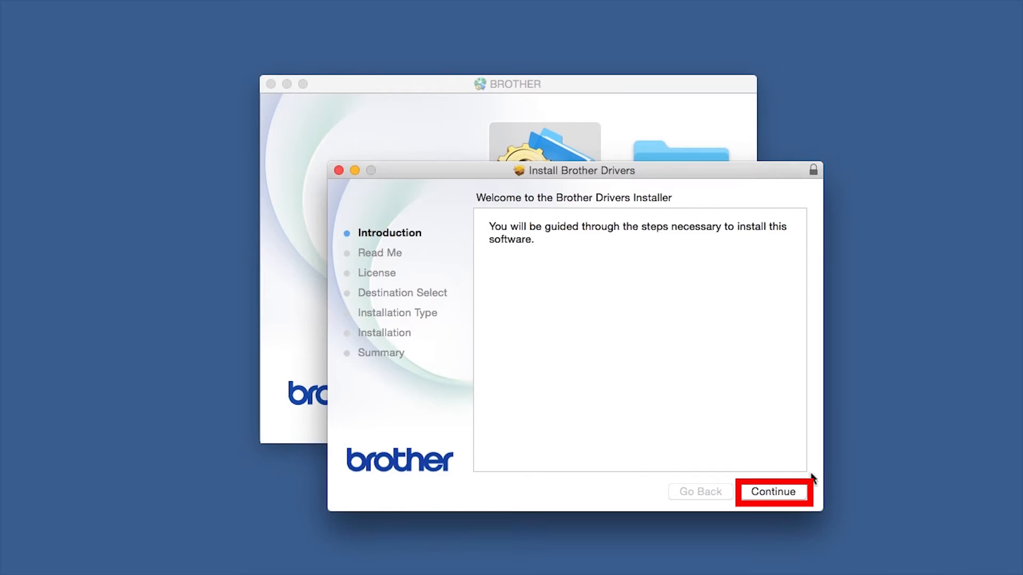
# Continue through Introduction, Read Me and License, agree to the terms and begin the standard install
pyautogui.click(773, 492)
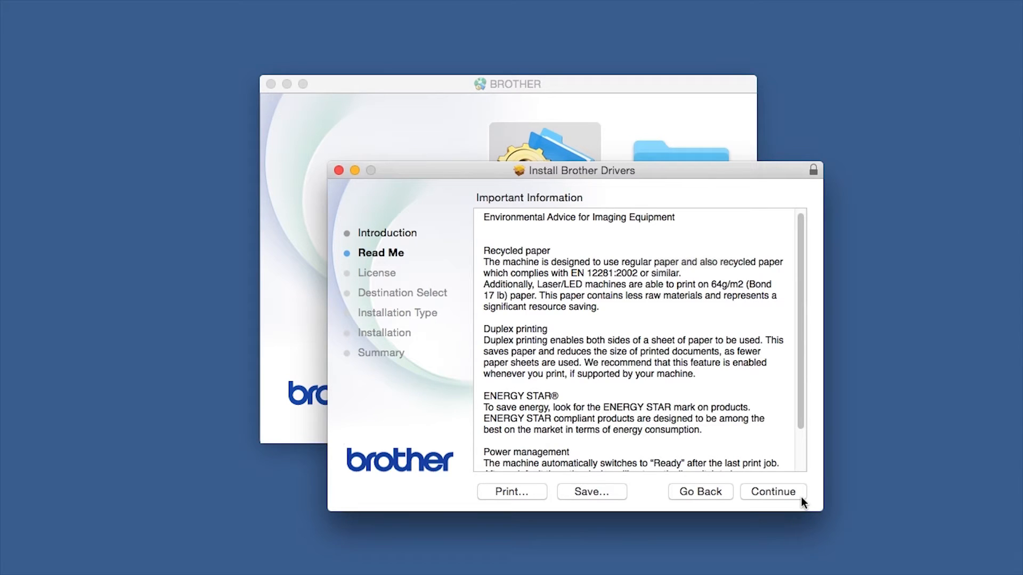
pyautogui.click(773, 493)
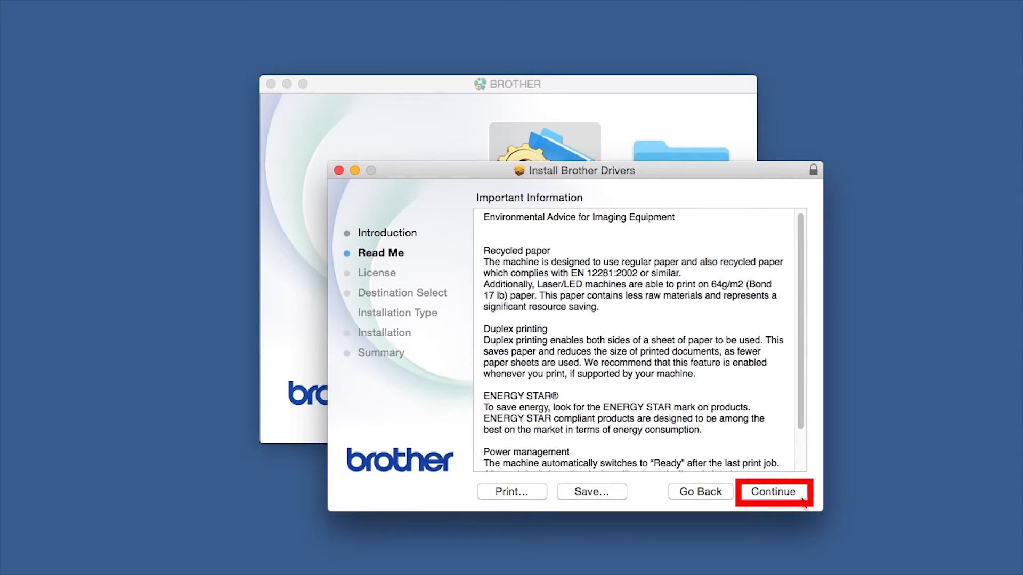
pyautogui.click(774, 492)
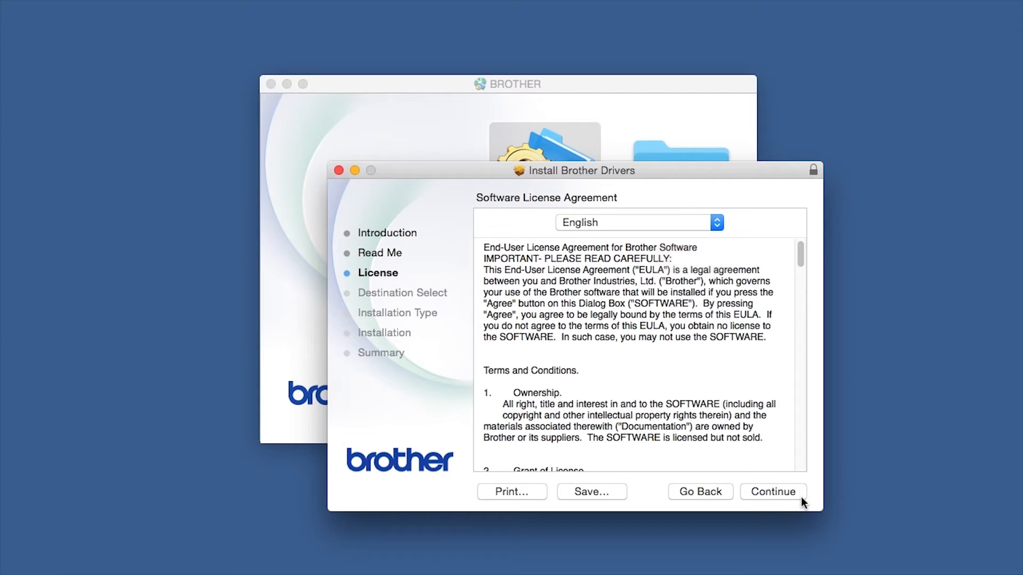
pyautogui.click(774, 493)
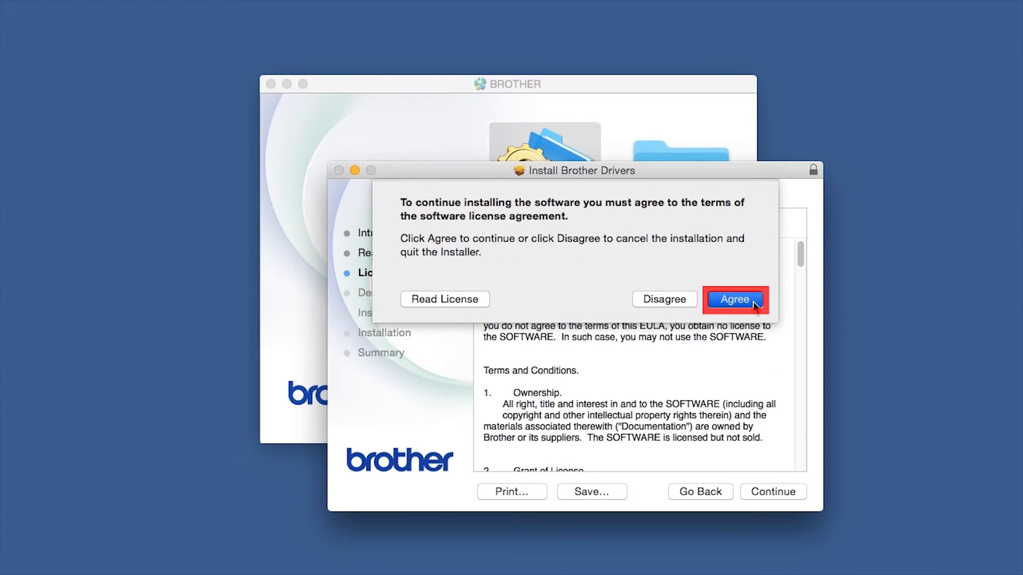
pyautogui.click(735, 299)
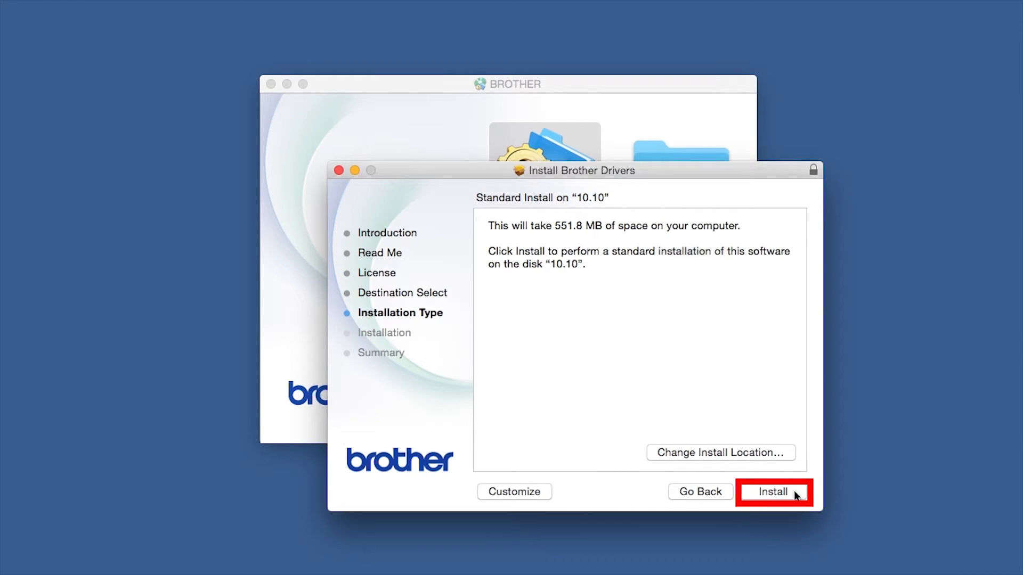
pyautogui.click(773, 492)
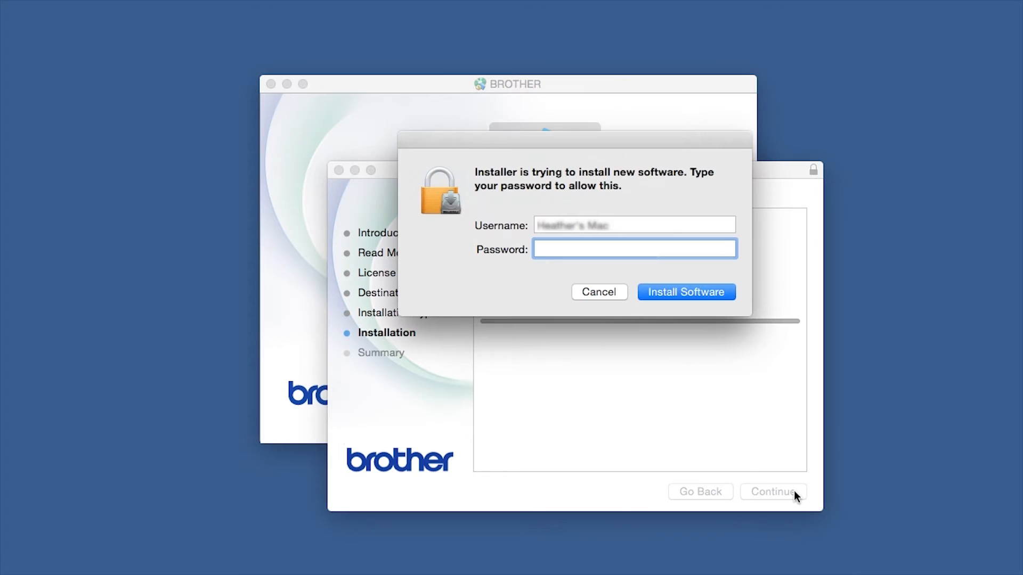
# Authorize the install with the administrator password, allow the Setup Wizard to open and close the finished installer
pyautogui.write('•••')
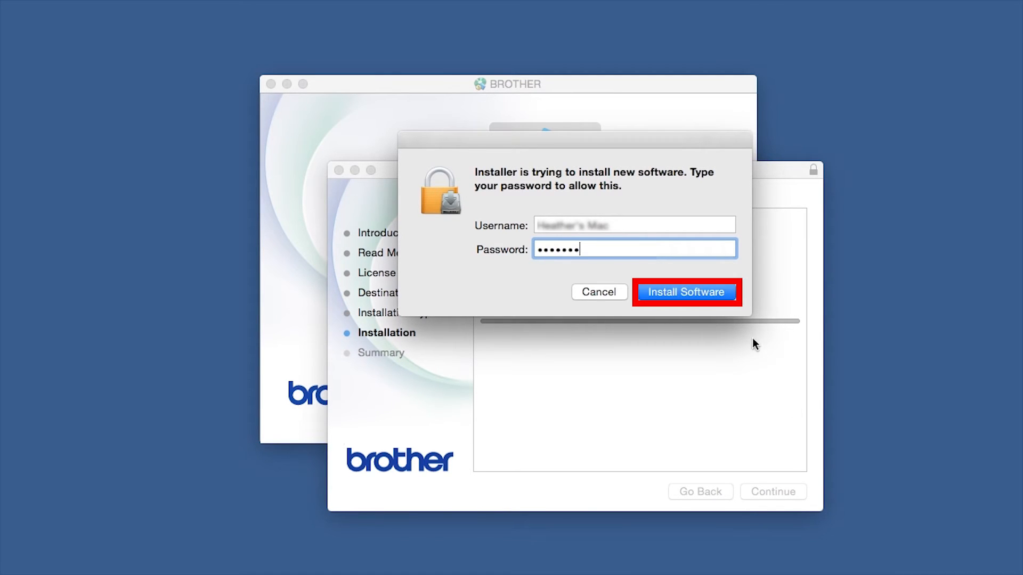
pyautogui.click(686, 292)
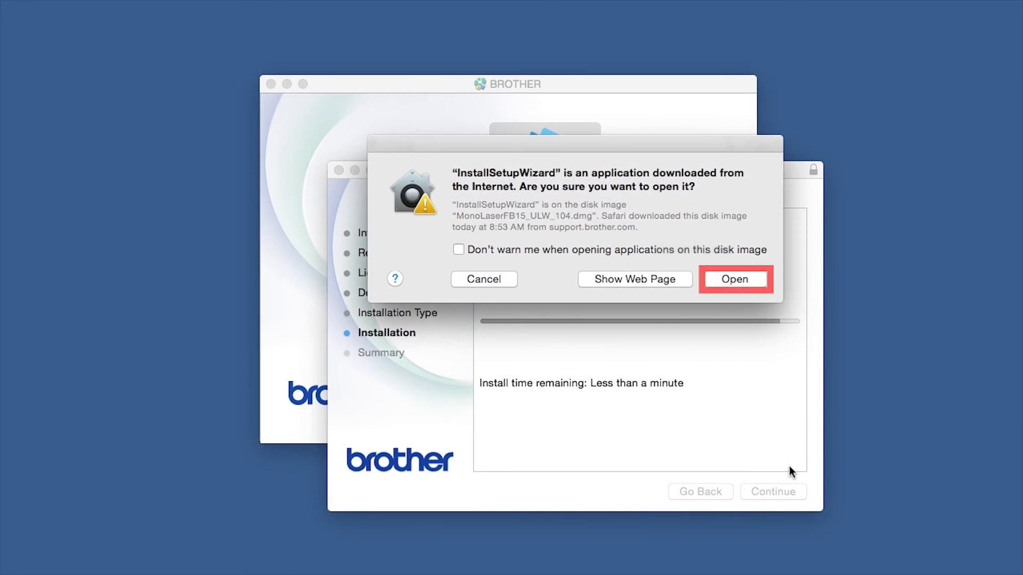
pyautogui.click(735, 279)
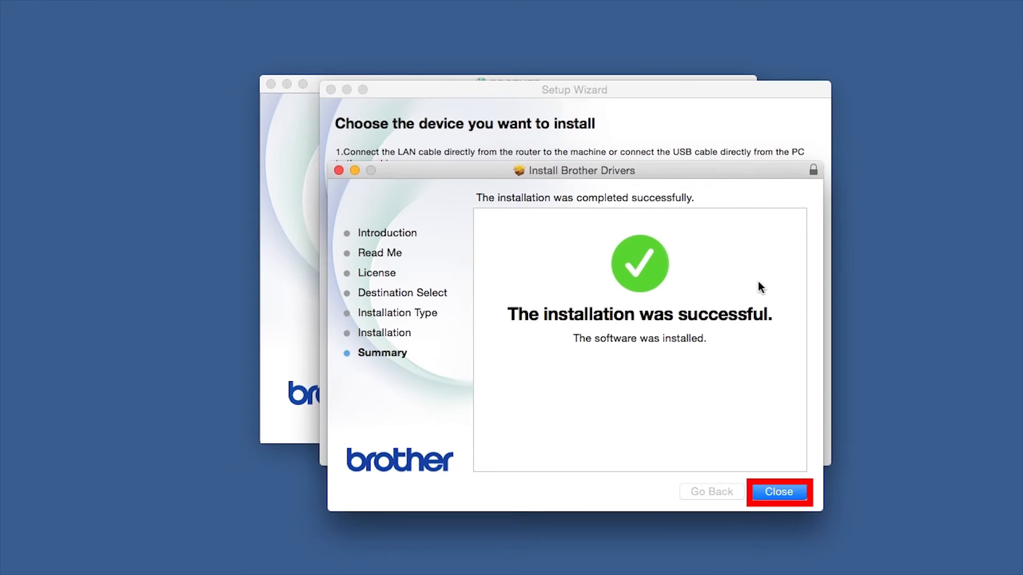
pyautogui.click(779, 493)
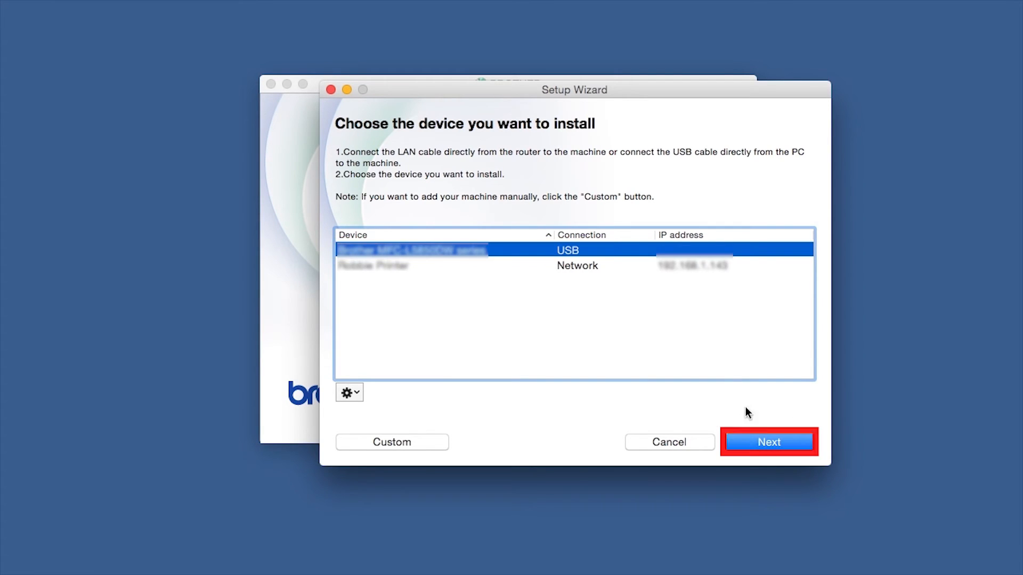
# Proceed with the USB-connected device and bring up the macOS Add Printer window
pyautogui.click(769, 443)
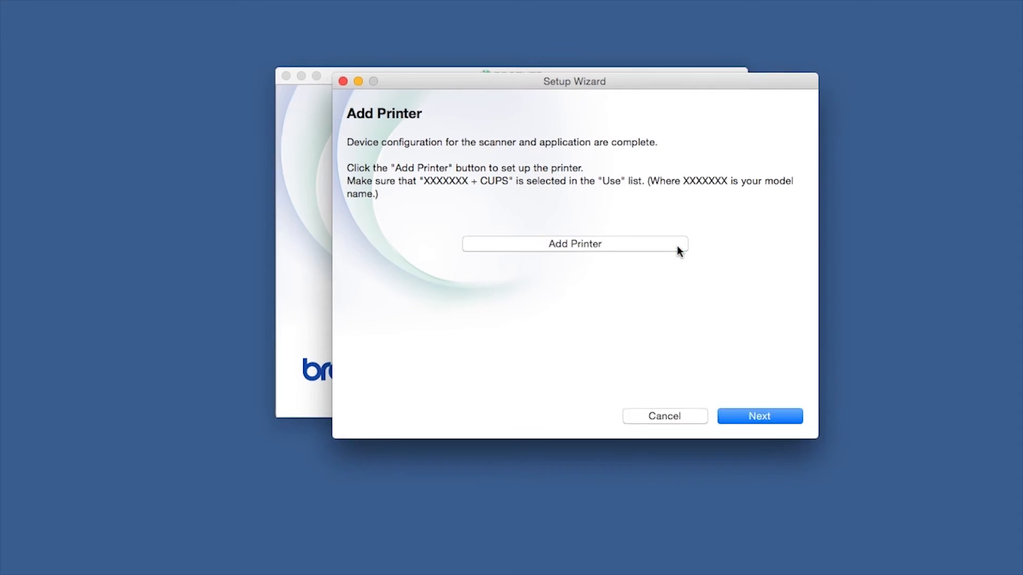
pyautogui.click(575, 243)
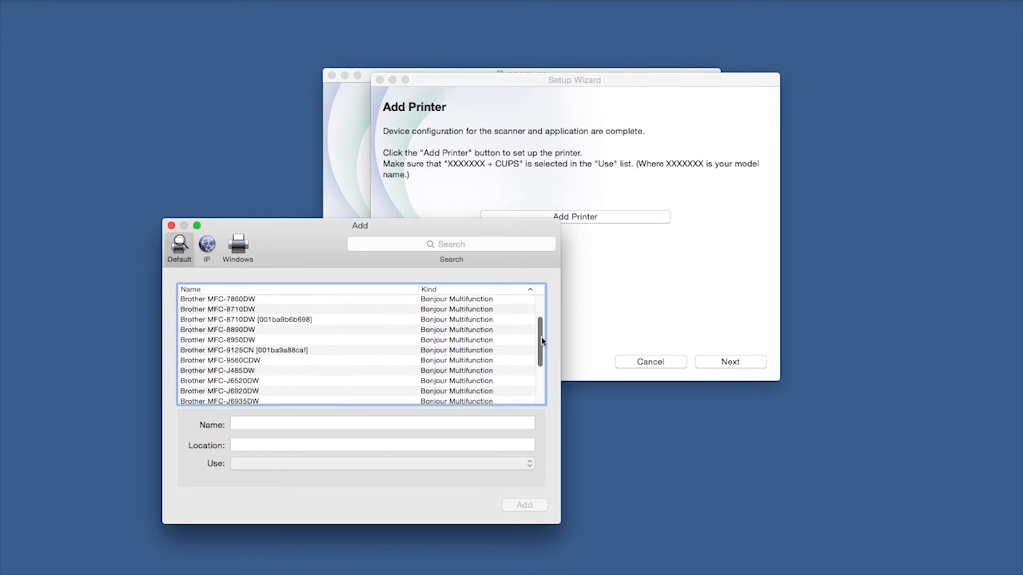
# Add the Brother series printer using its CUPS driver, confirming the duplicate-printer prompt
pyautogui.scroll(-3)
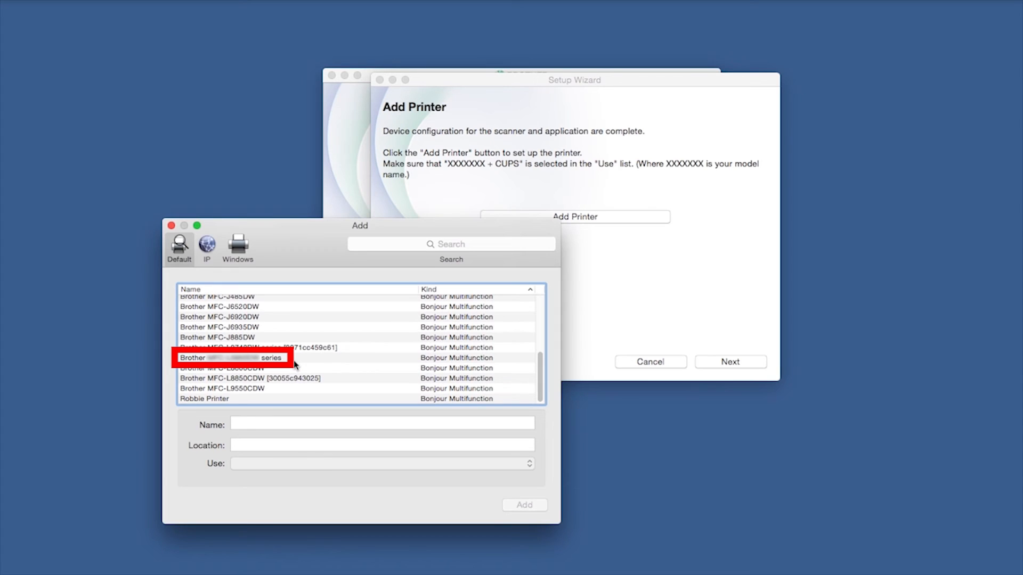
pyautogui.click(253, 358)
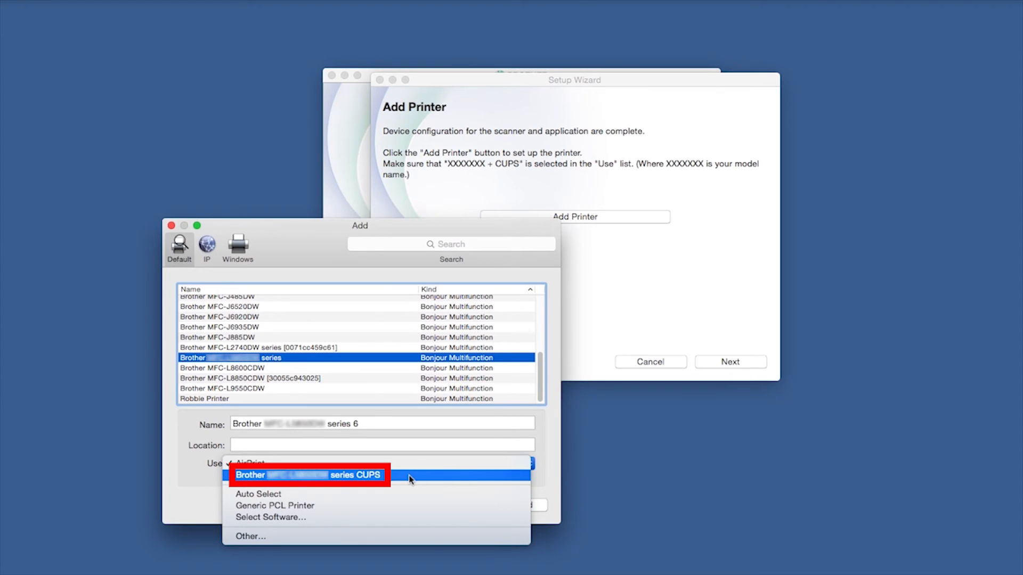
pyautogui.click(310, 475)
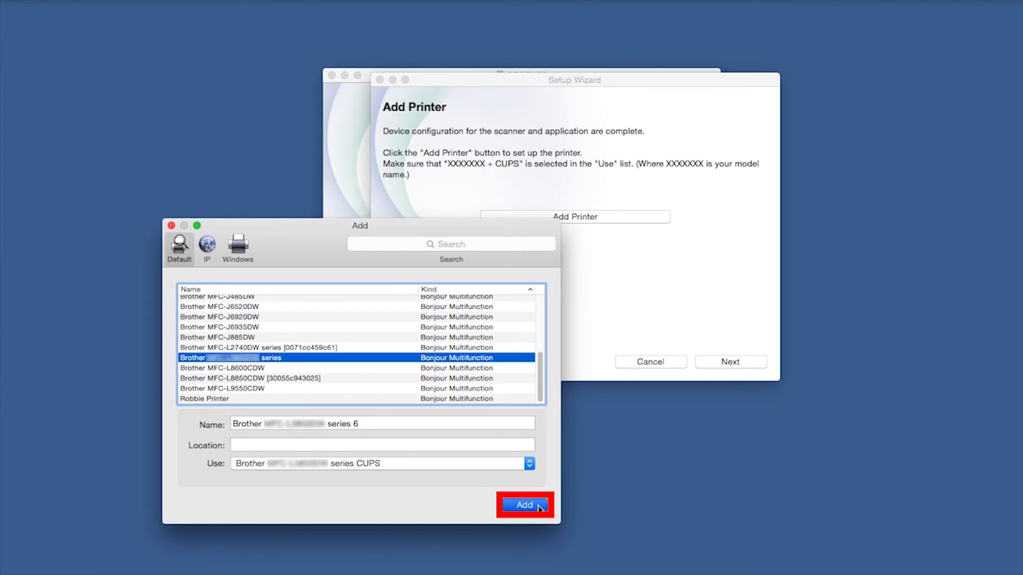
pyautogui.click(526, 505)
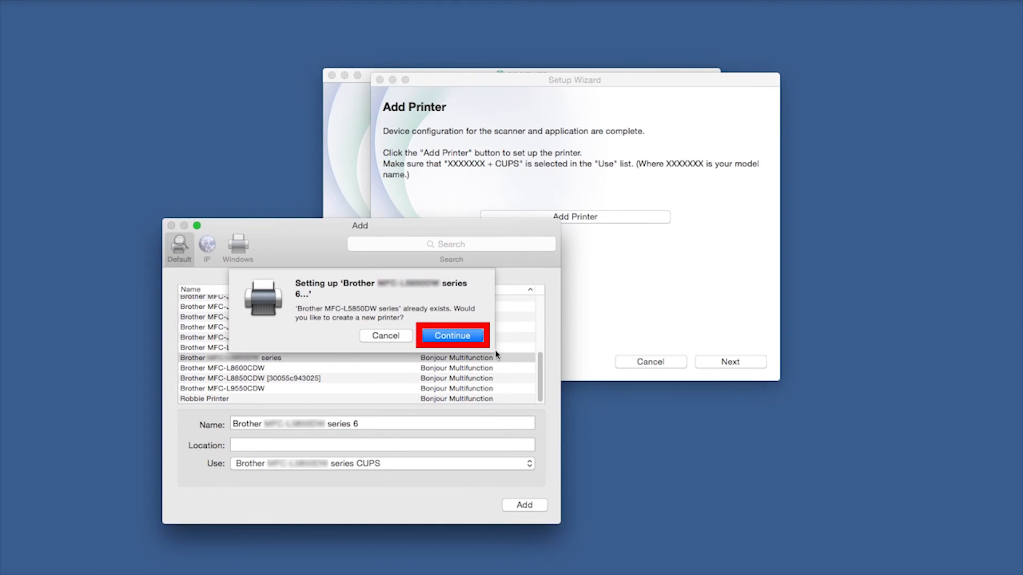
pyautogui.click(452, 336)
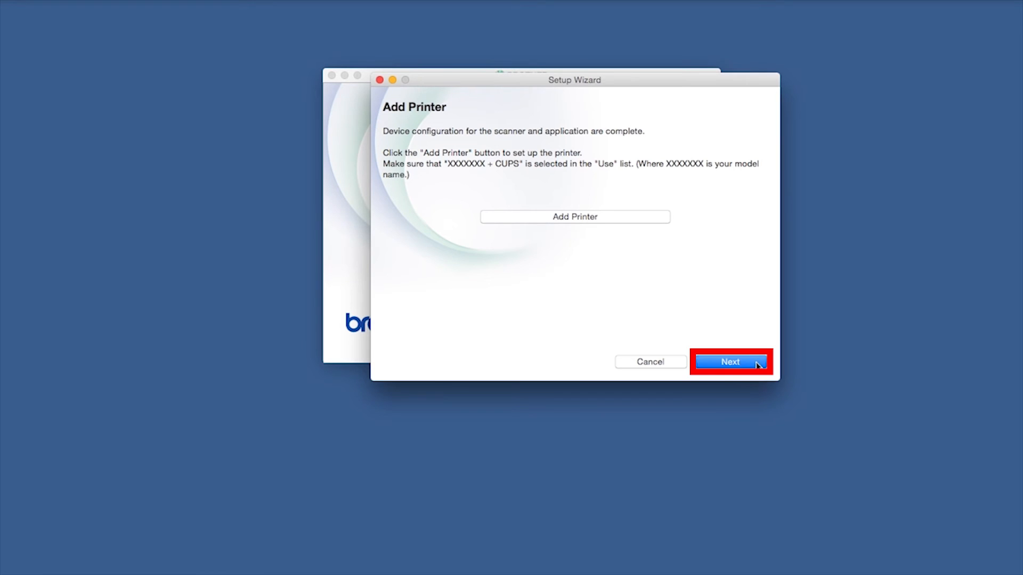
# Advance past Add Printer and Brother Support to reach the Setup Complete page
pyautogui.click(730, 362)
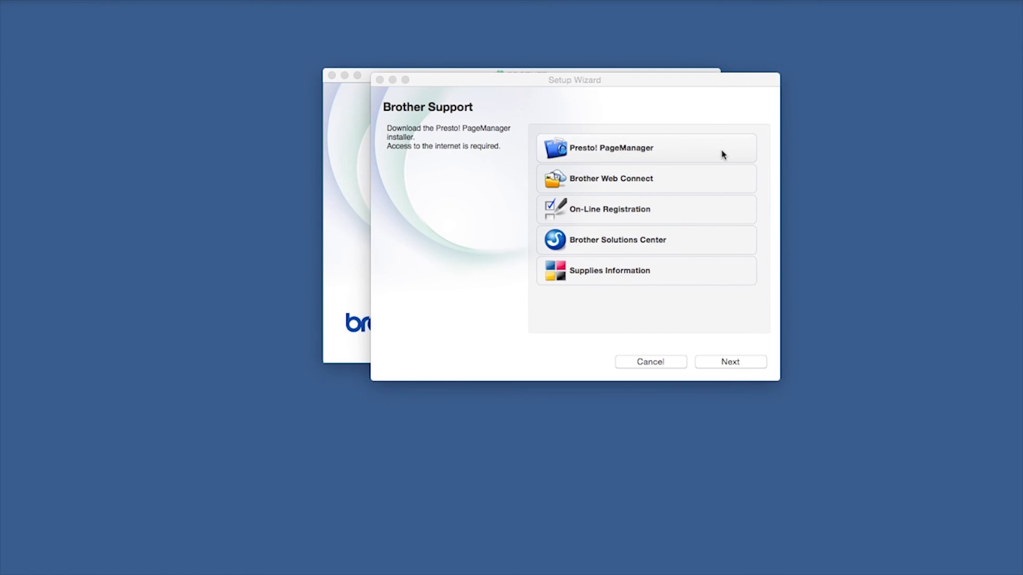
pyautogui.click(647, 148)
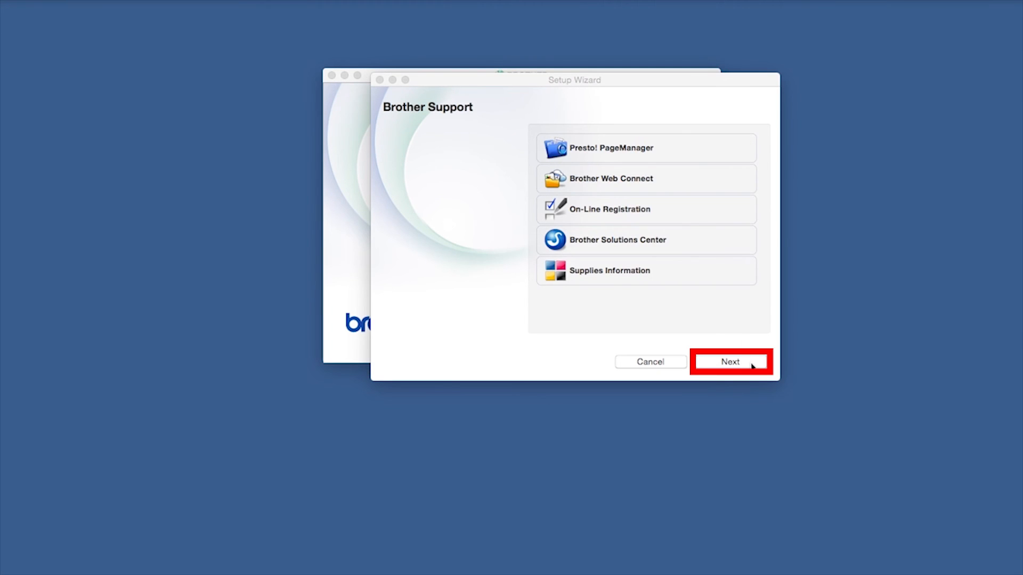
pyautogui.click(730, 362)
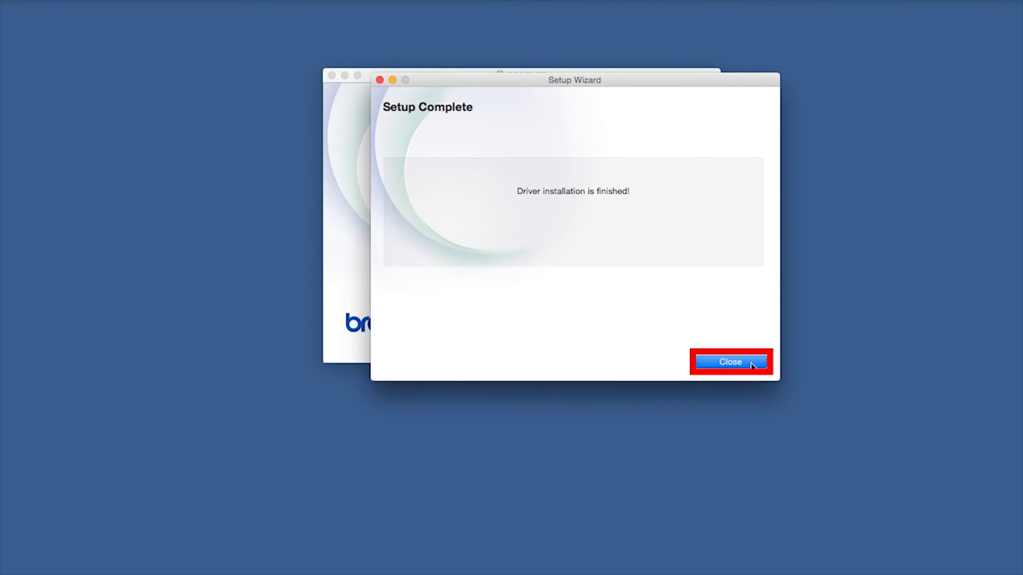